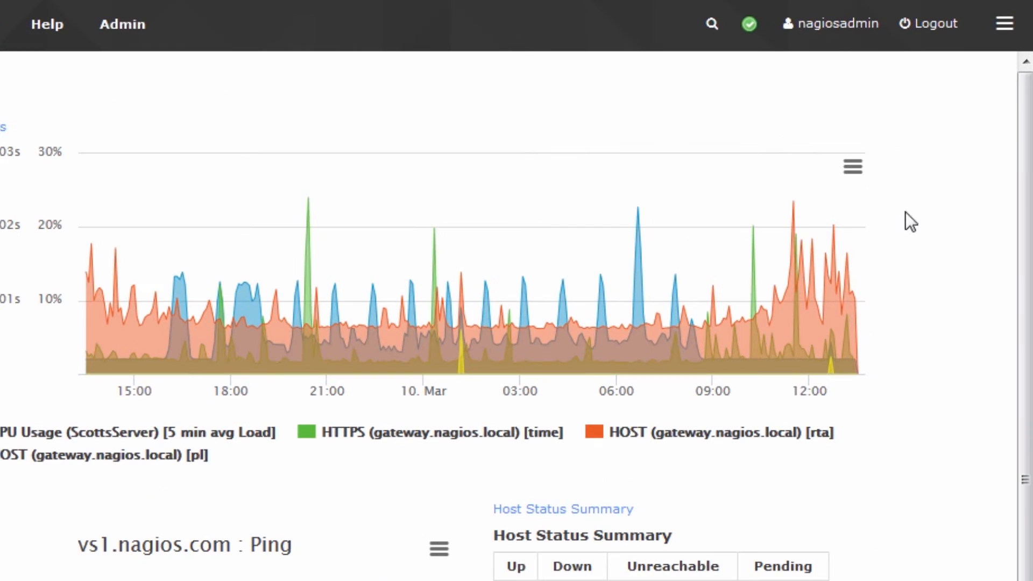
mouse_move(826, 40)
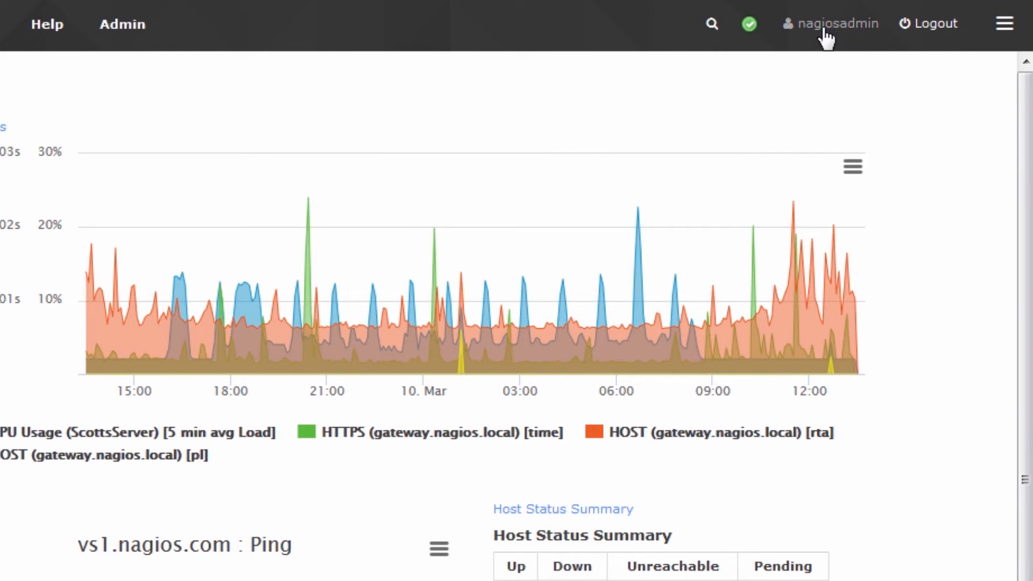
mouse_move(843, 33)
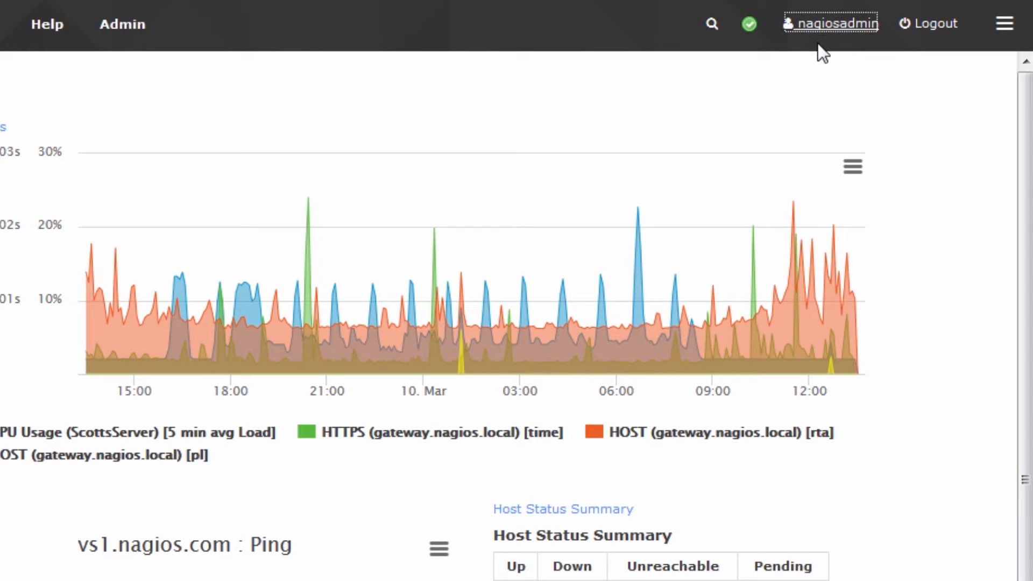
mouse_move(836, 31)
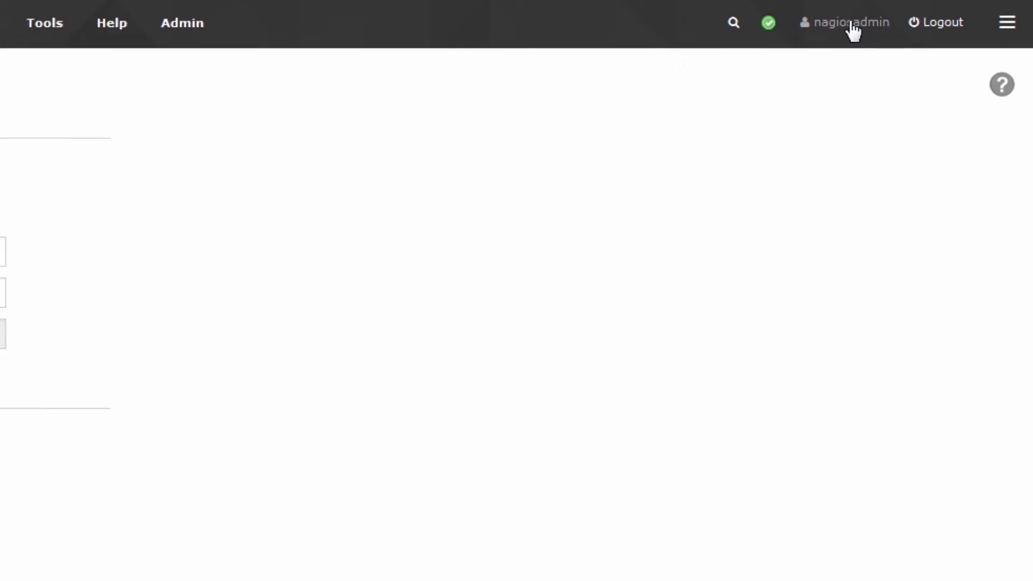
left_click(851, 22)
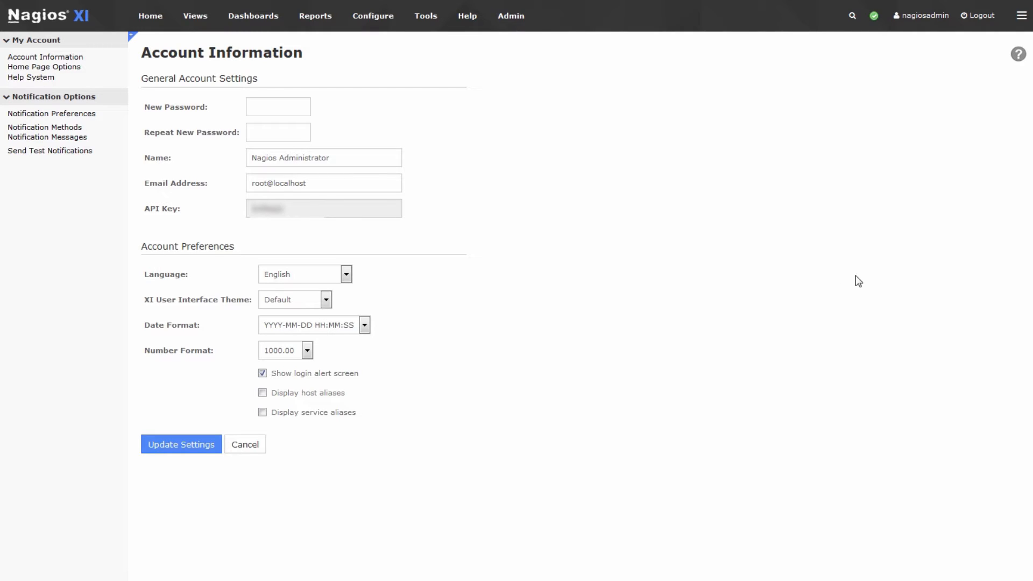
double_click(278, 183)
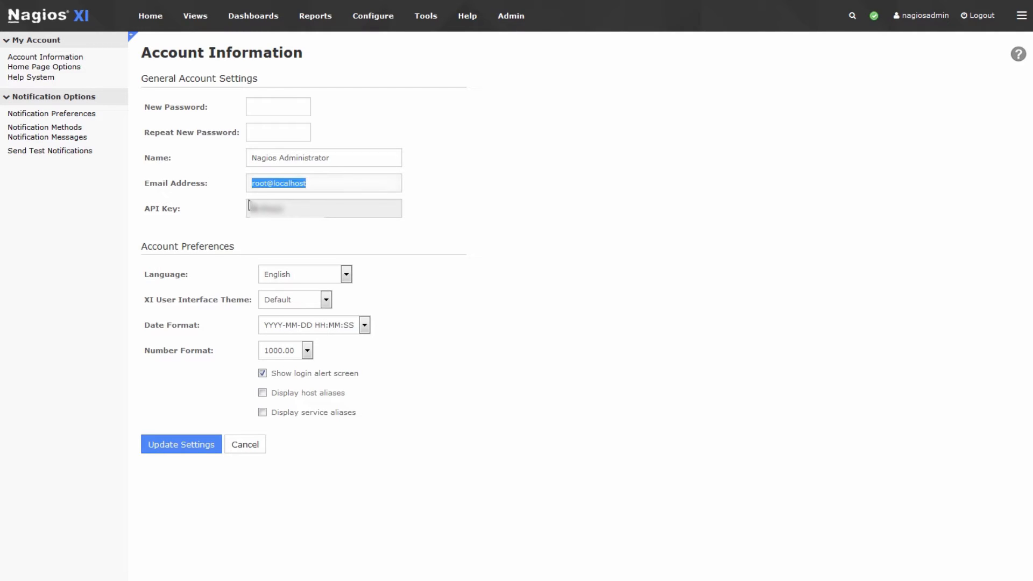
left_click(453, 229)
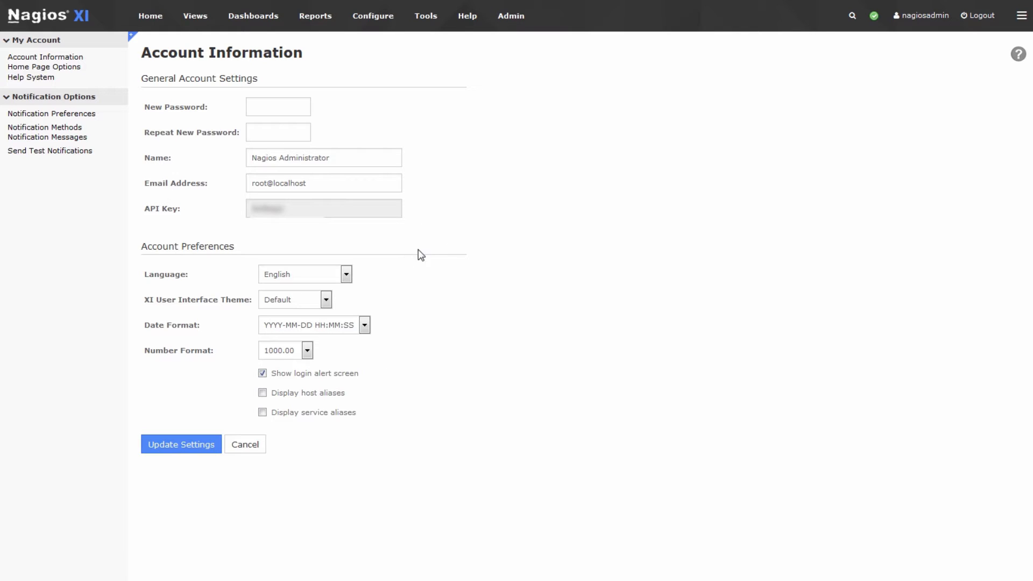
mouse_move(443, 239)
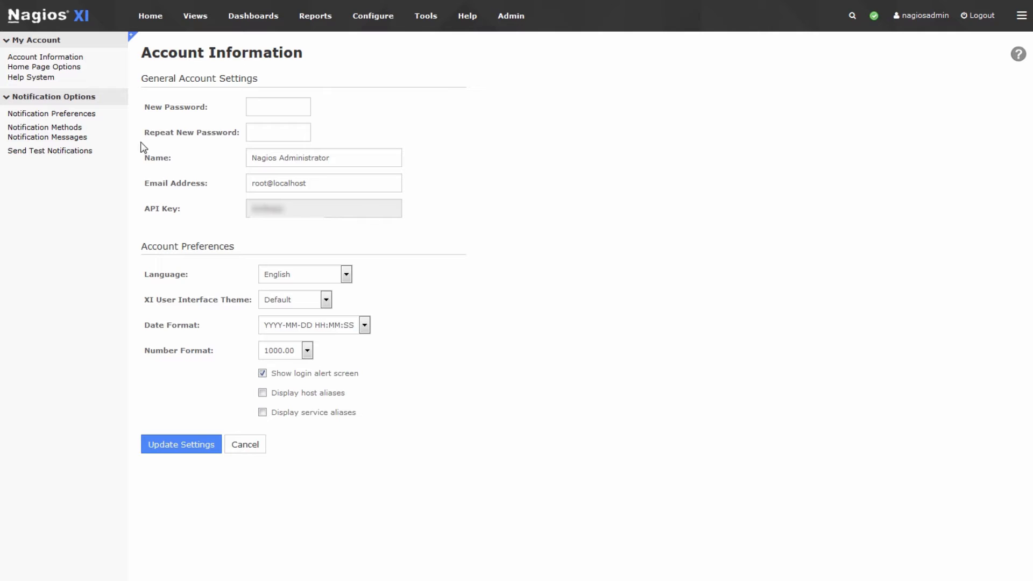
Step: Open Notification Preferences and toggle Enable notifications off and back on
left_click(51, 114)
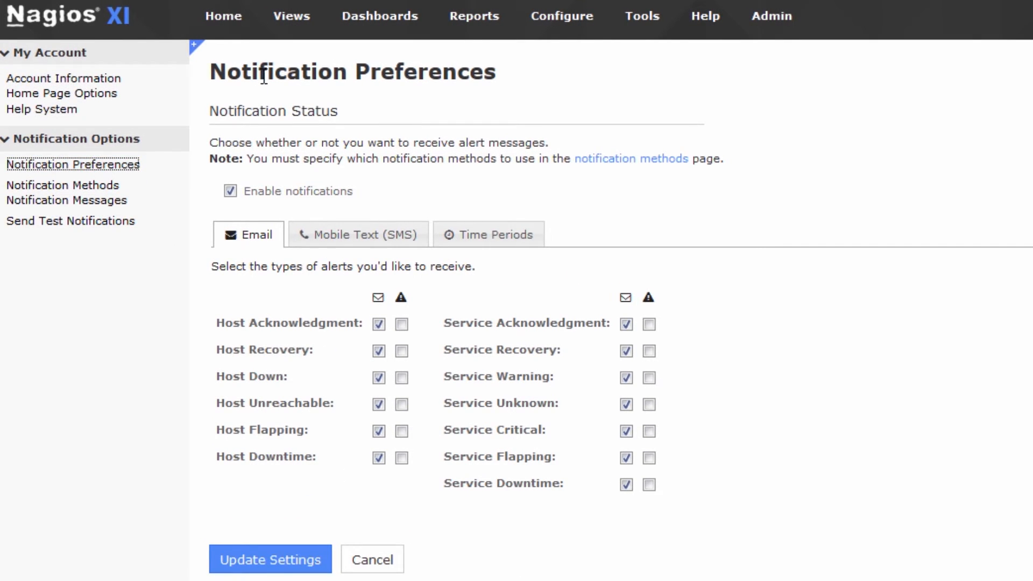
mouse_move(544, 510)
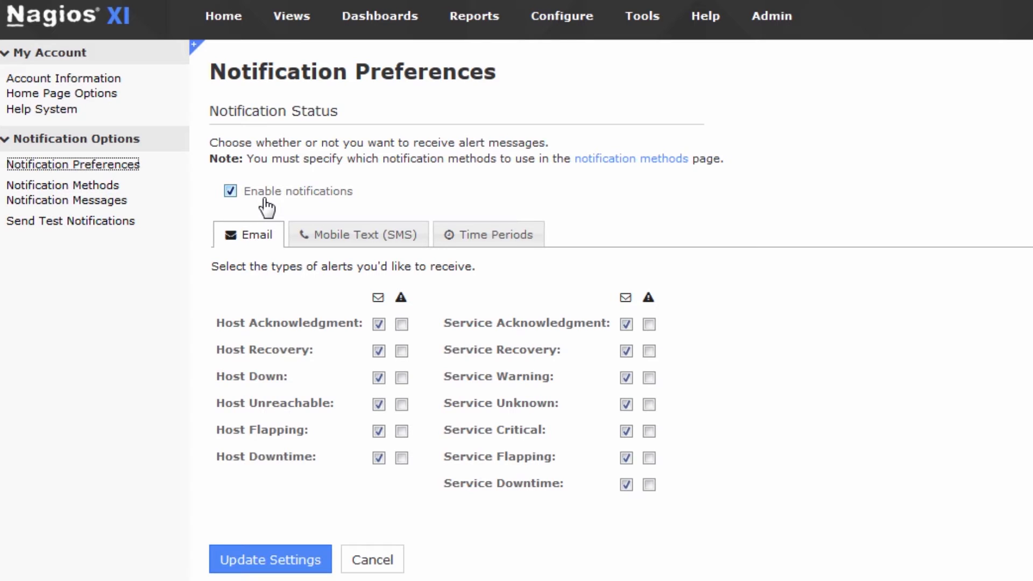
mouse_move(304, 199)
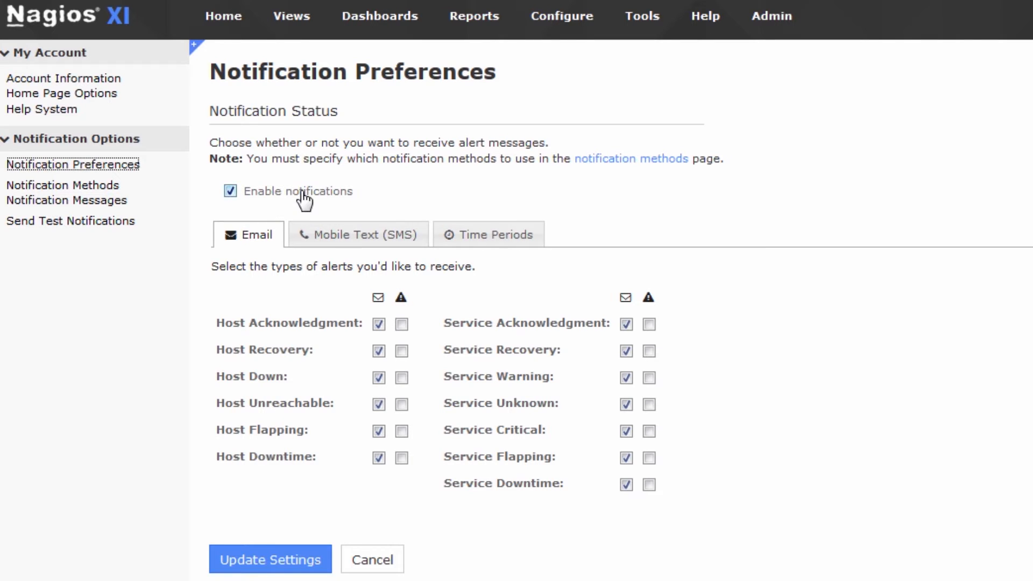
left_click(230, 192)
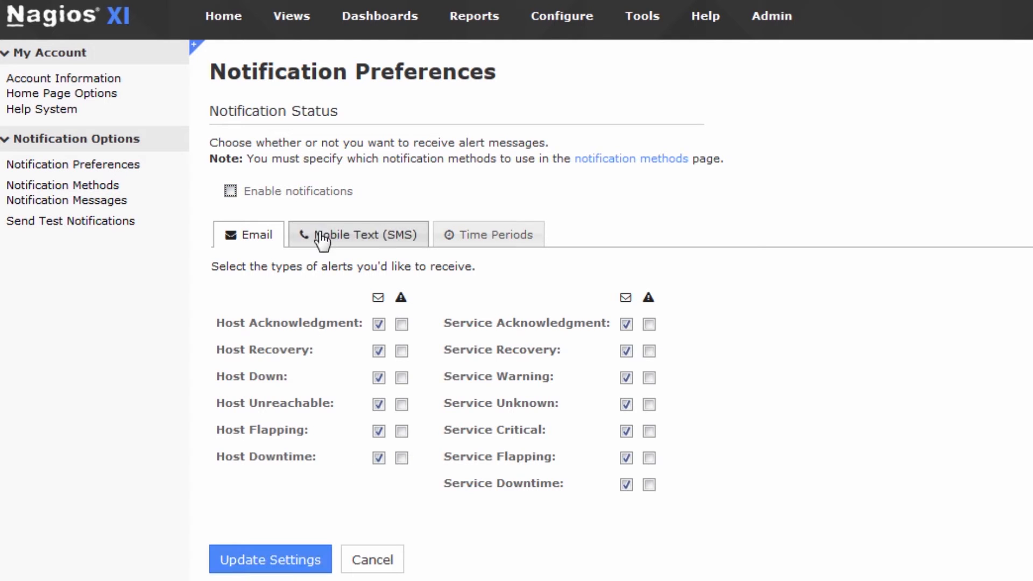
left_click(230, 191)
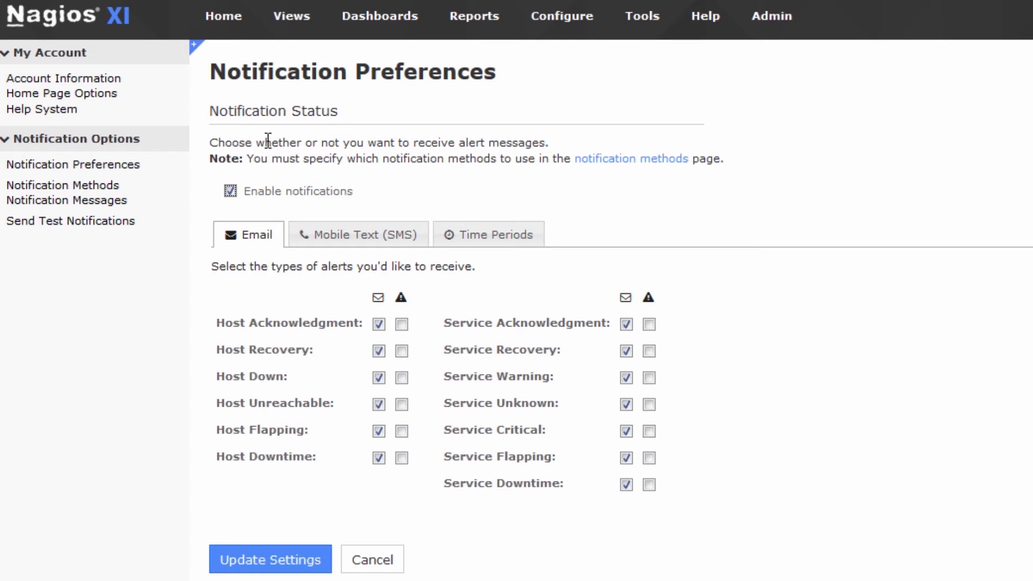
mouse_move(248, 139)
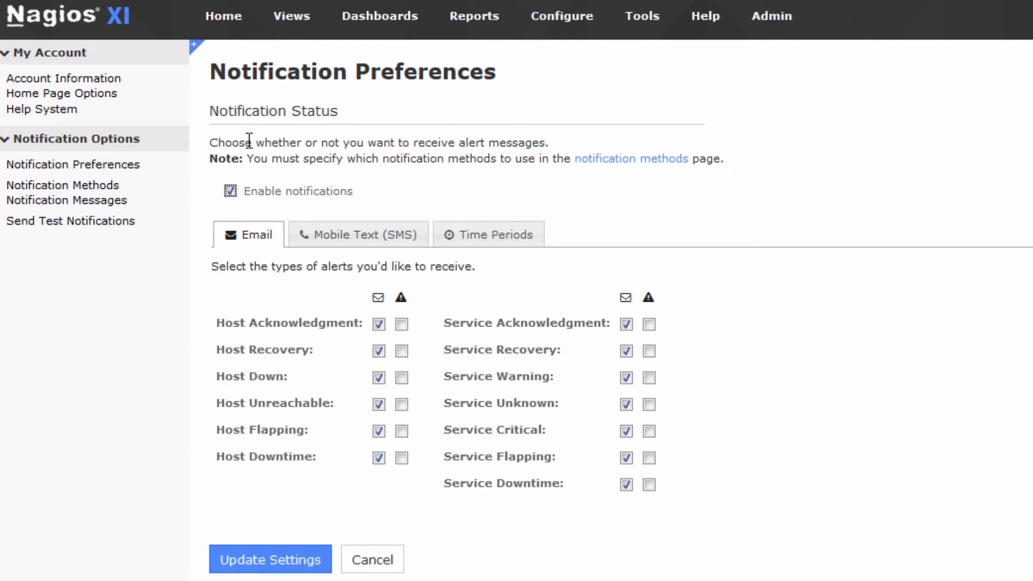
Step: Uncheck the Host and Service Recovery and Flapping email alerts
left_click(378, 323)
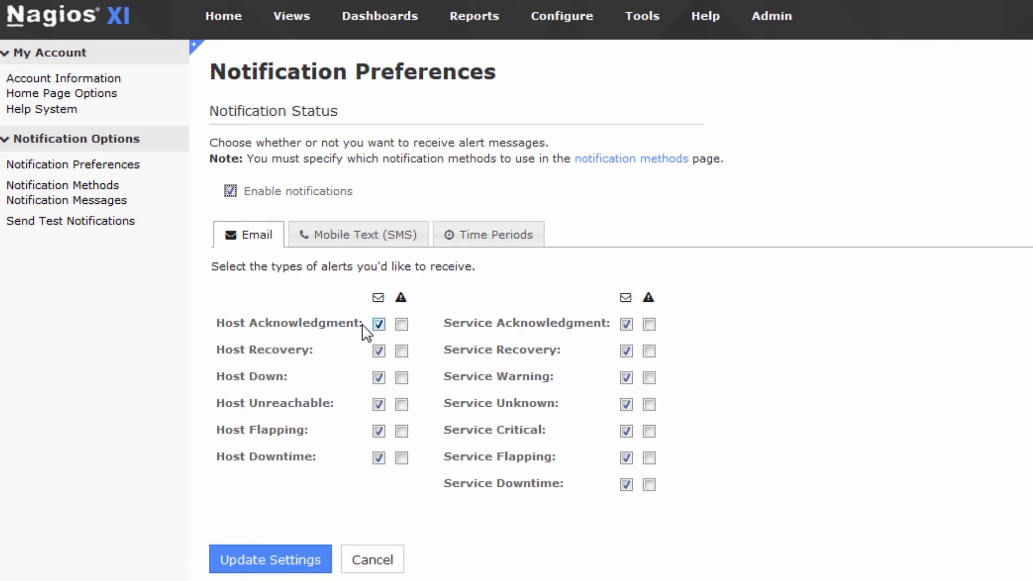
mouse_move(654, 247)
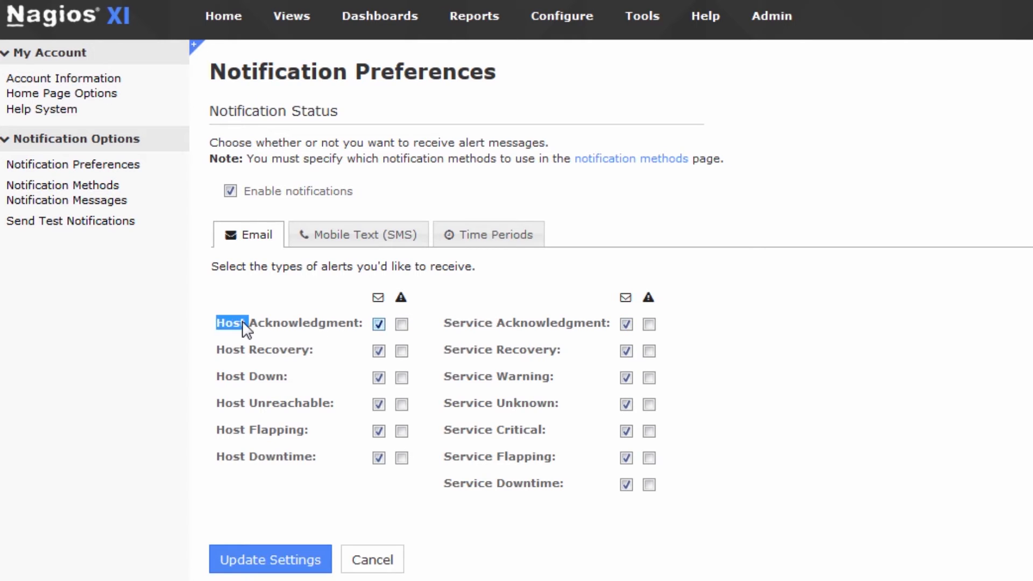
mouse_move(285, 355)
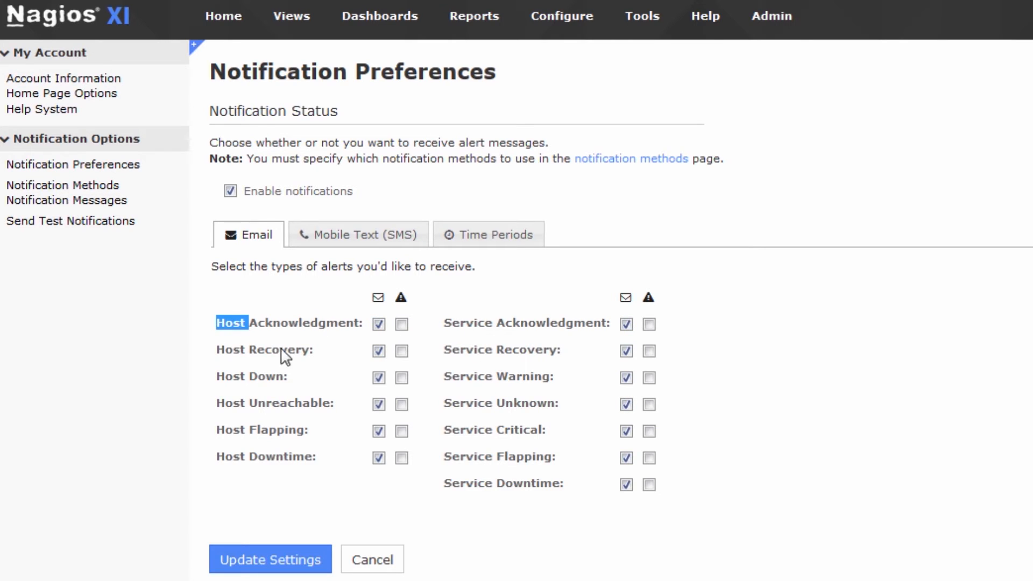
left_click(401, 431)
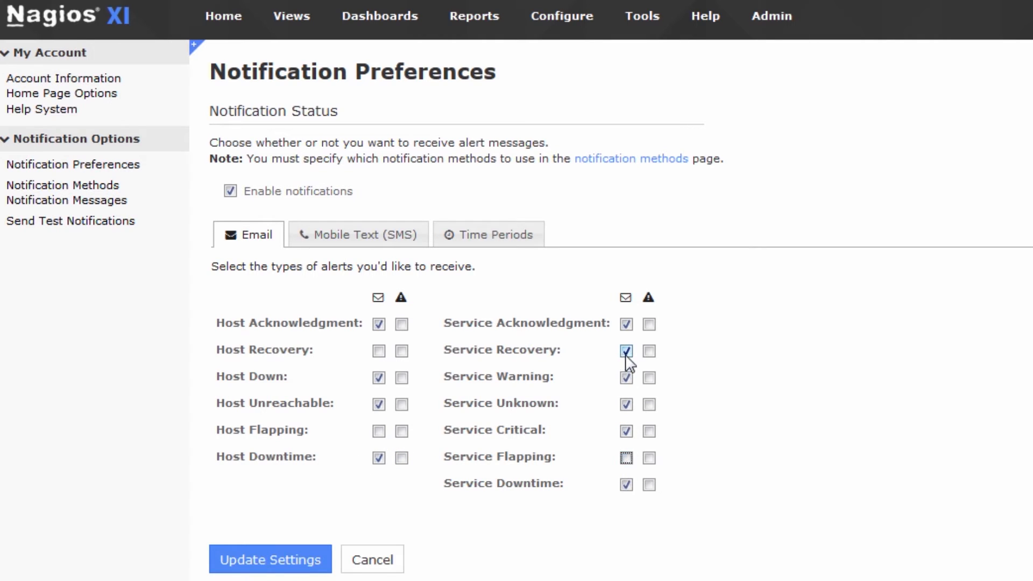
left_click(625, 350)
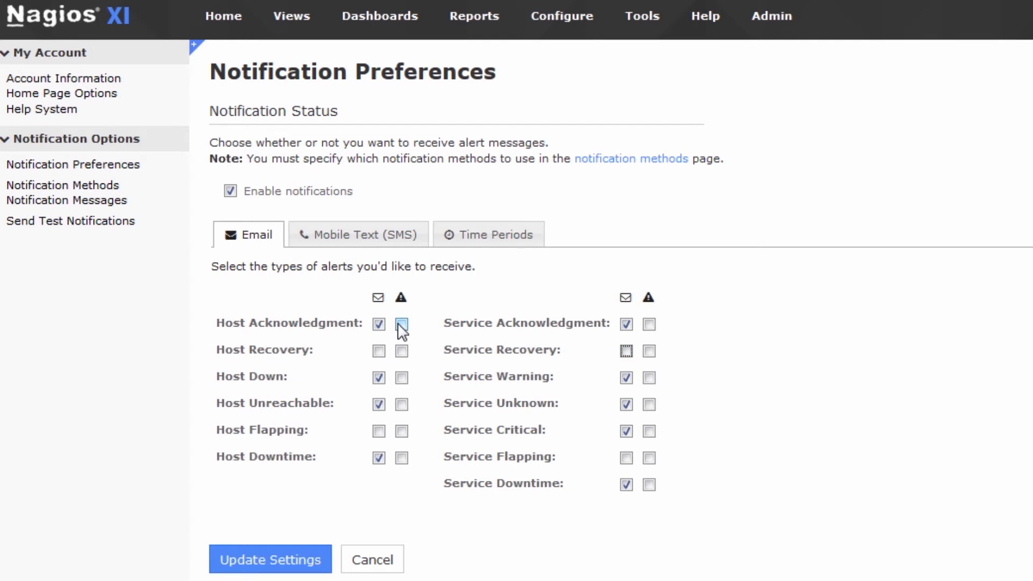
Step: Mark Host and Service Acknowledgment email alerts as high priority
left_click(378, 324)
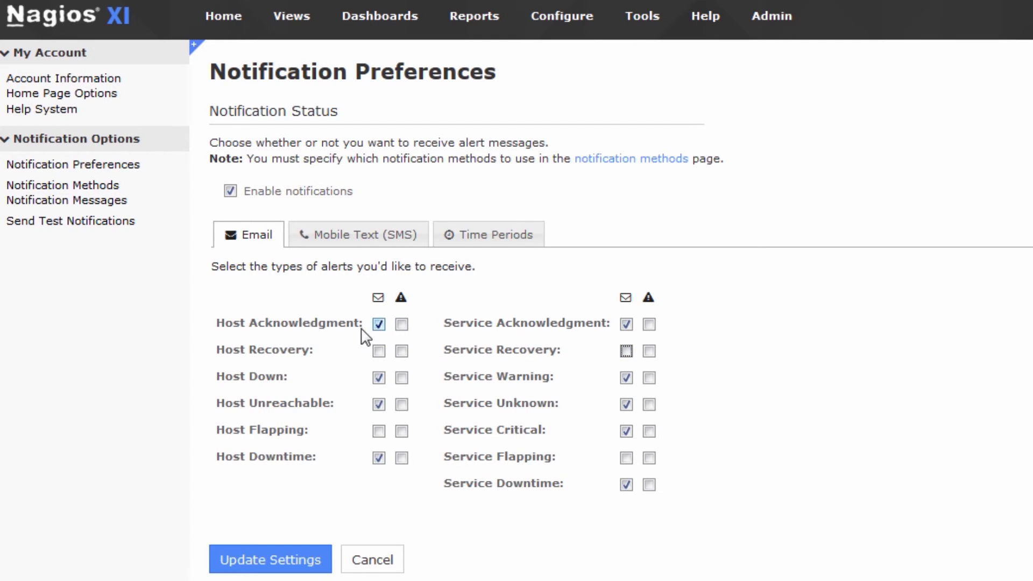
left_click(401, 324)
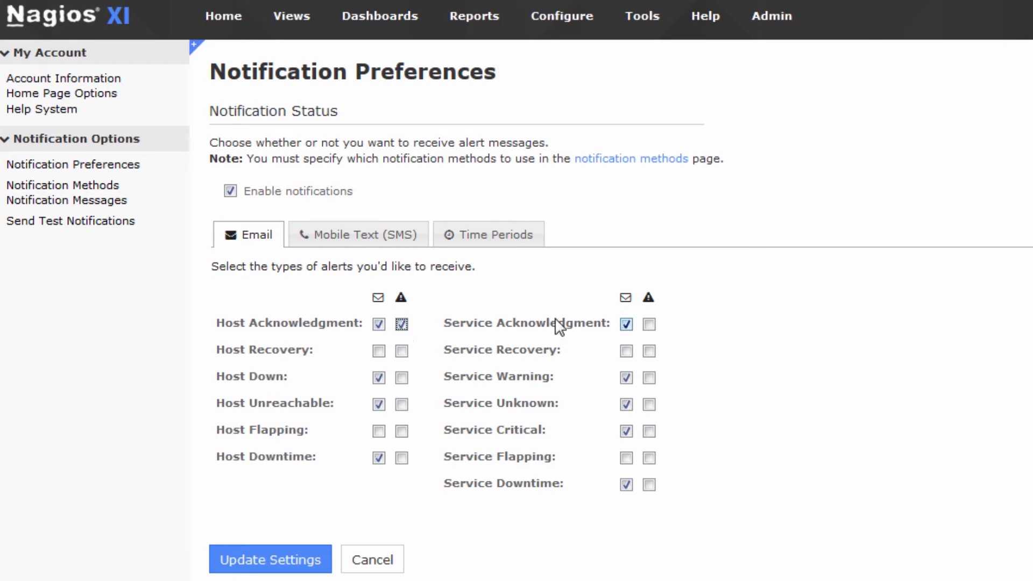
left_click(648, 324)
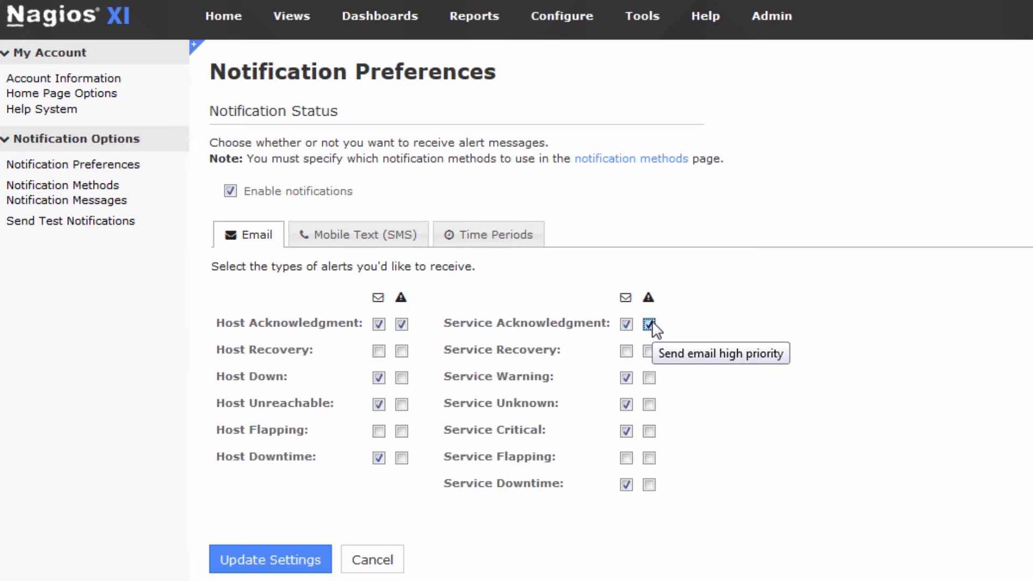
left_click(648, 324)
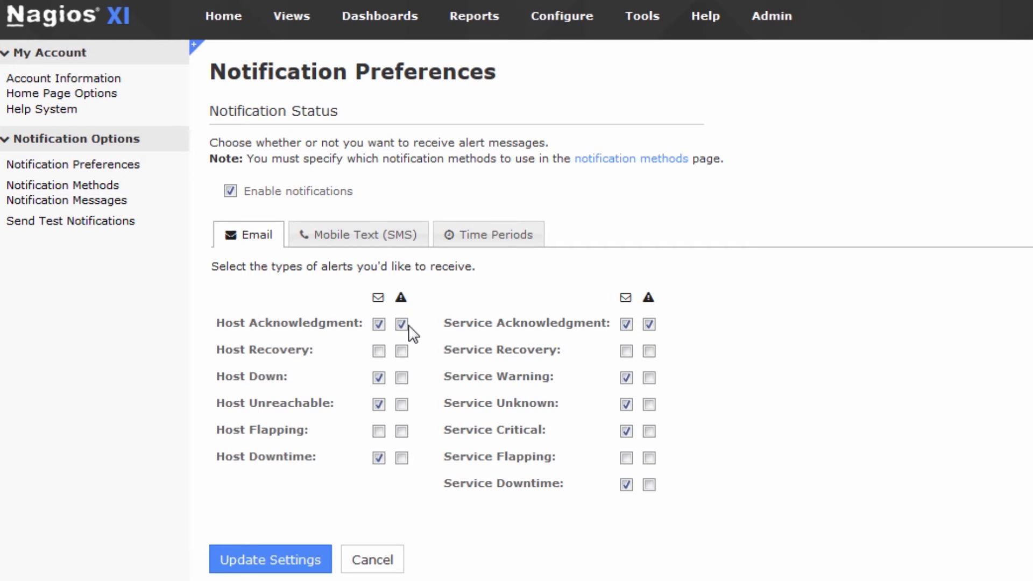
mouse_move(472, 384)
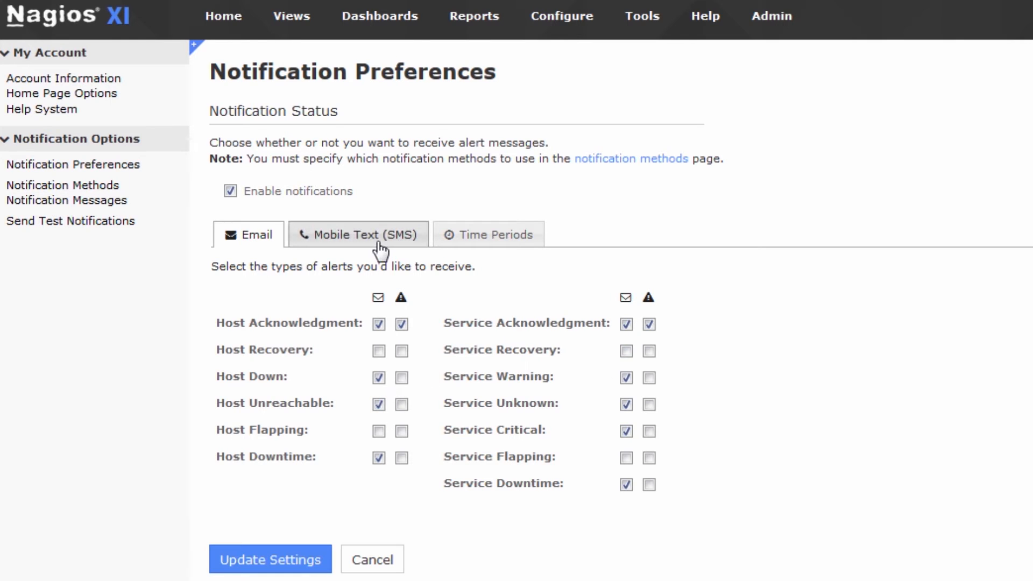
Step: On the Mobile Text (SMS) tab, enable only Host Down and Service Critical alerts
left_click(358, 235)
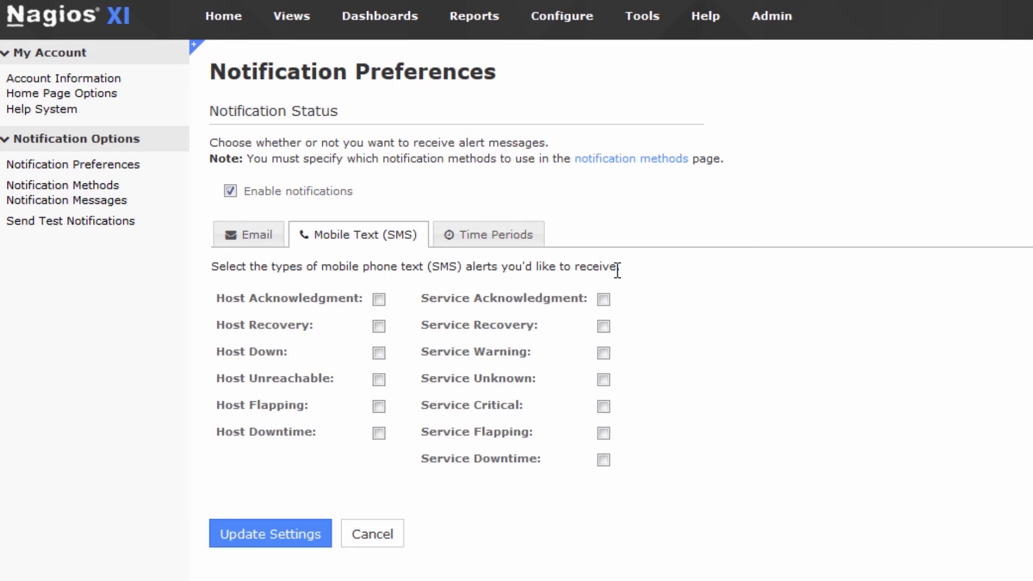
mouse_move(569, 310)
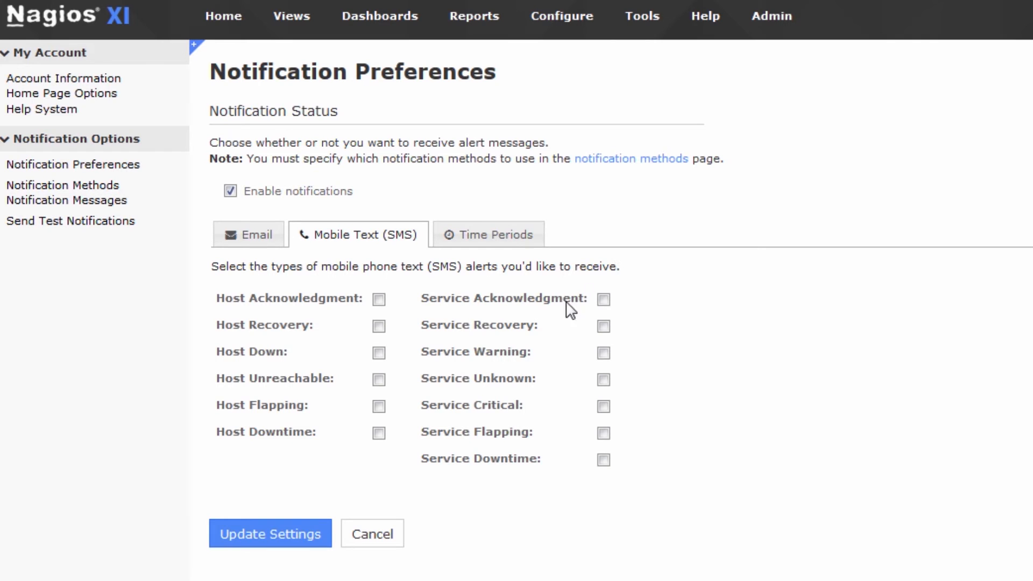
left_click(604, 433)
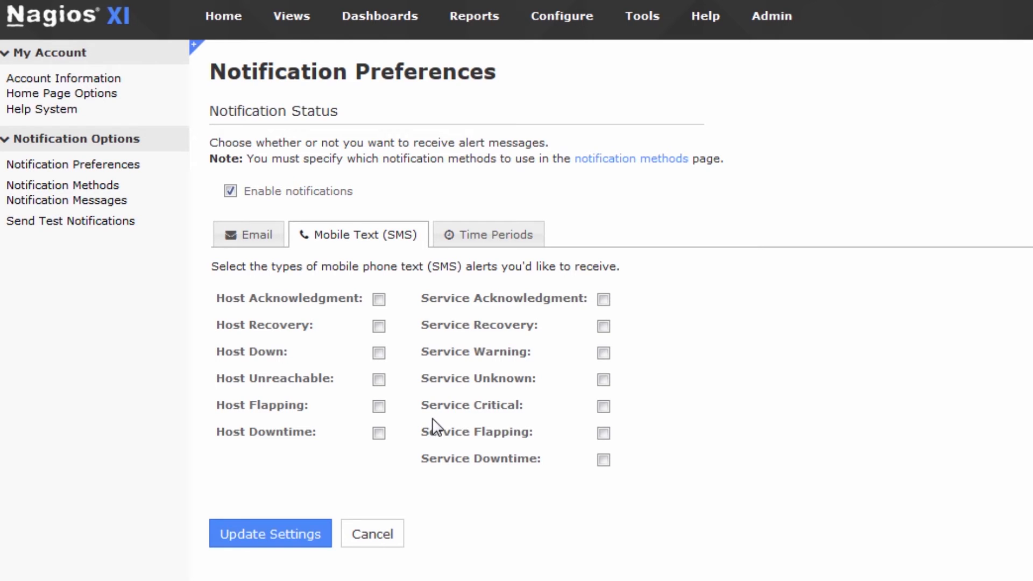
mouse_move(414, 391)
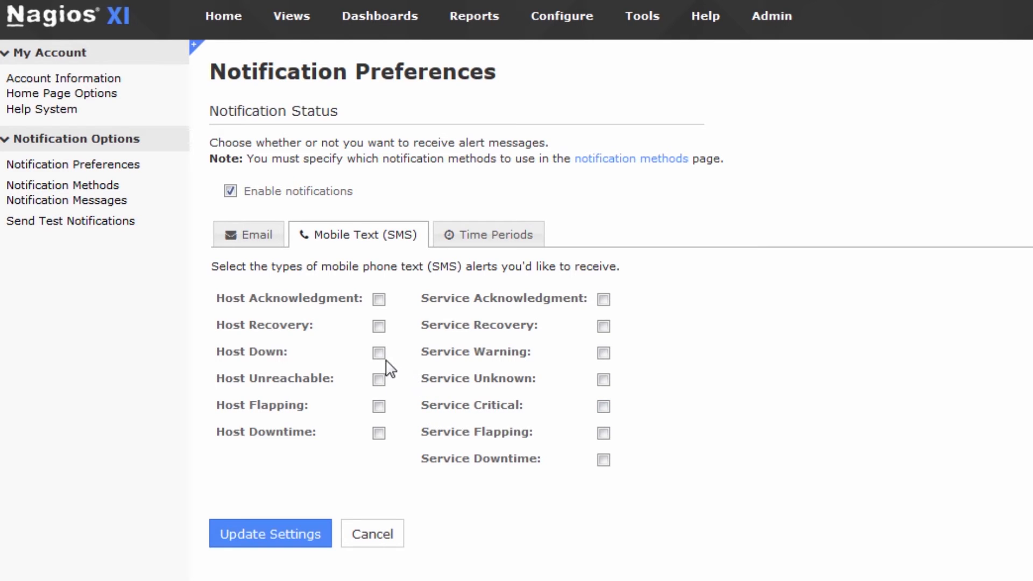
left_click(378, 353)
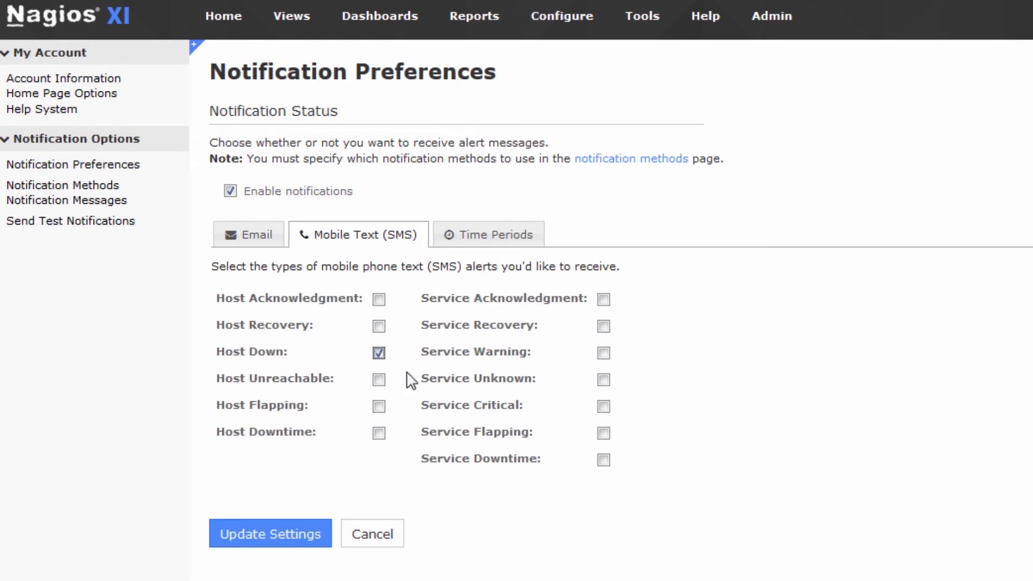
left_click(602, 405)
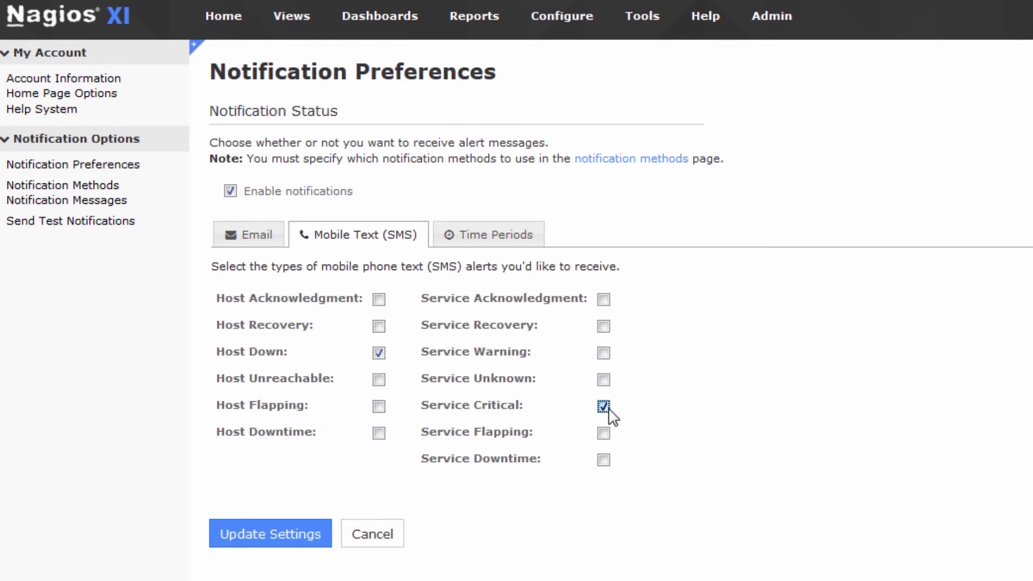
left_click(601, 406)
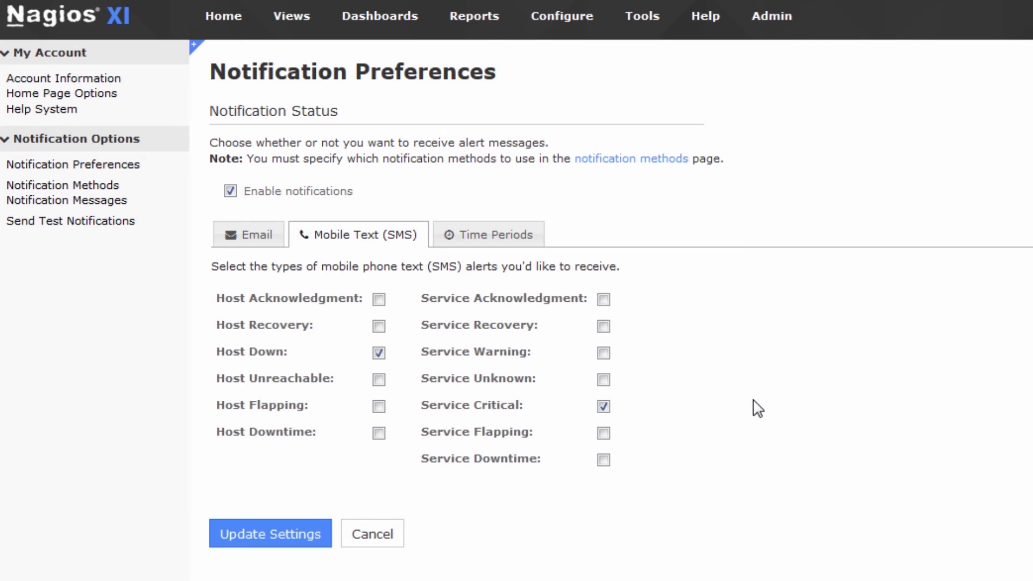
left_click(248, 234)
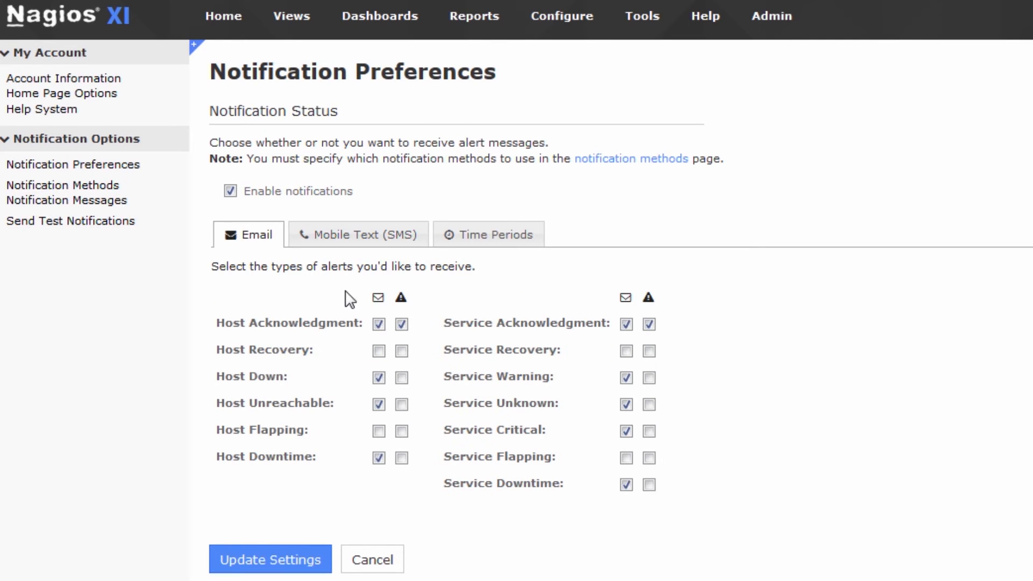
Step: Switch between the SMS and Email tabs, ending on the SMS alert choices
left_click(357, 234)
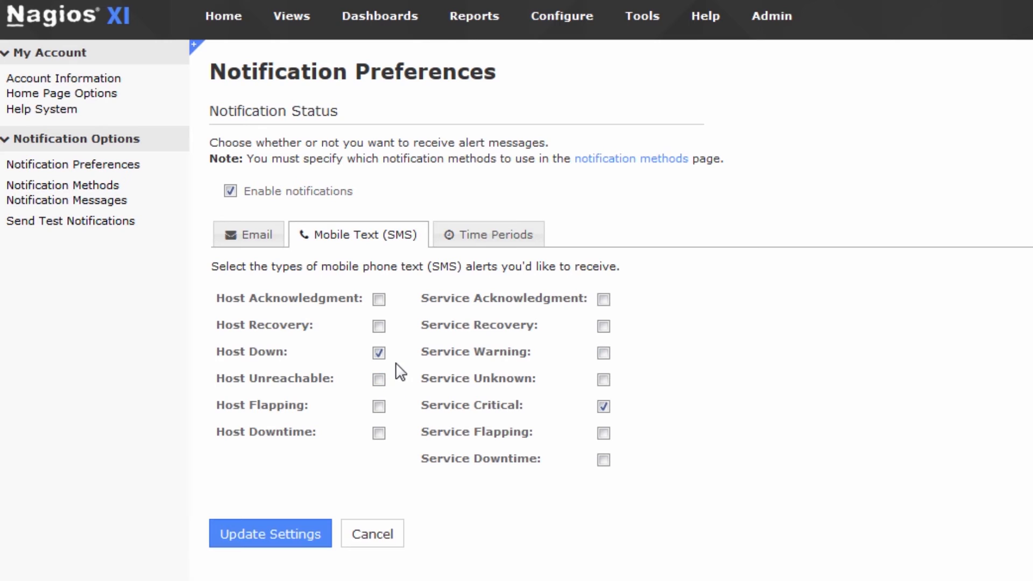
mouse_move(450, 344)
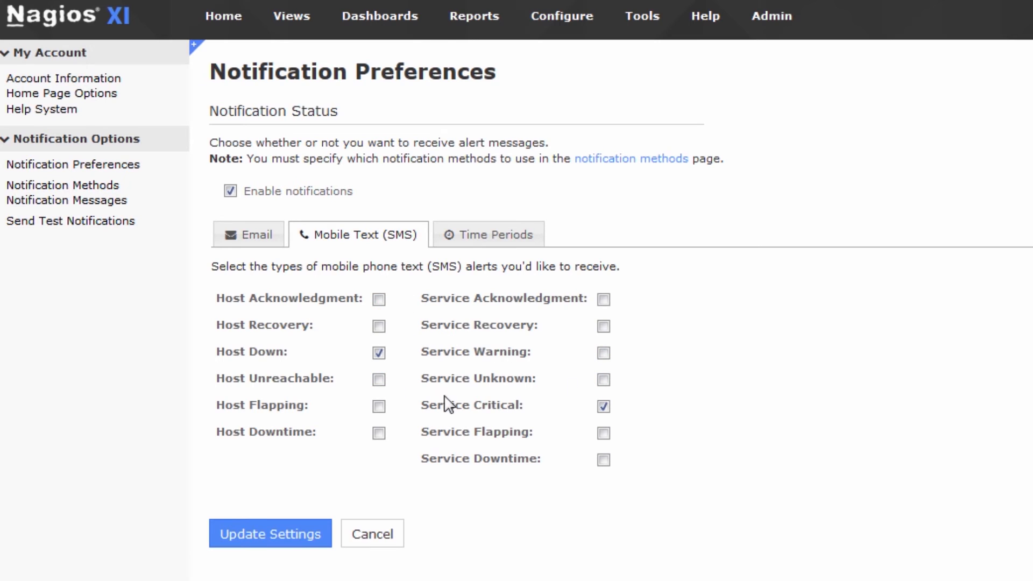
left_click(249, 234)
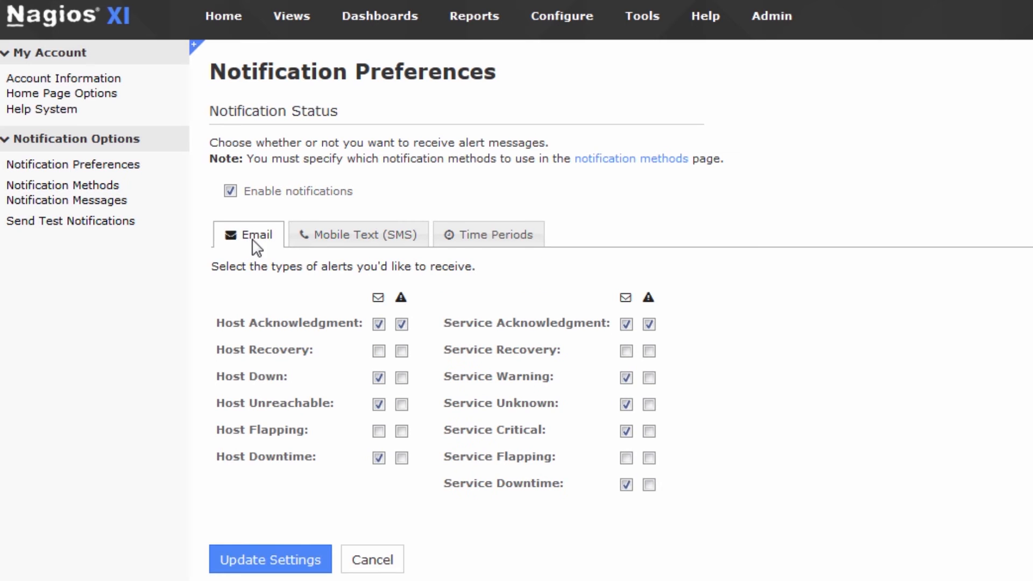
left_click(357, 234)
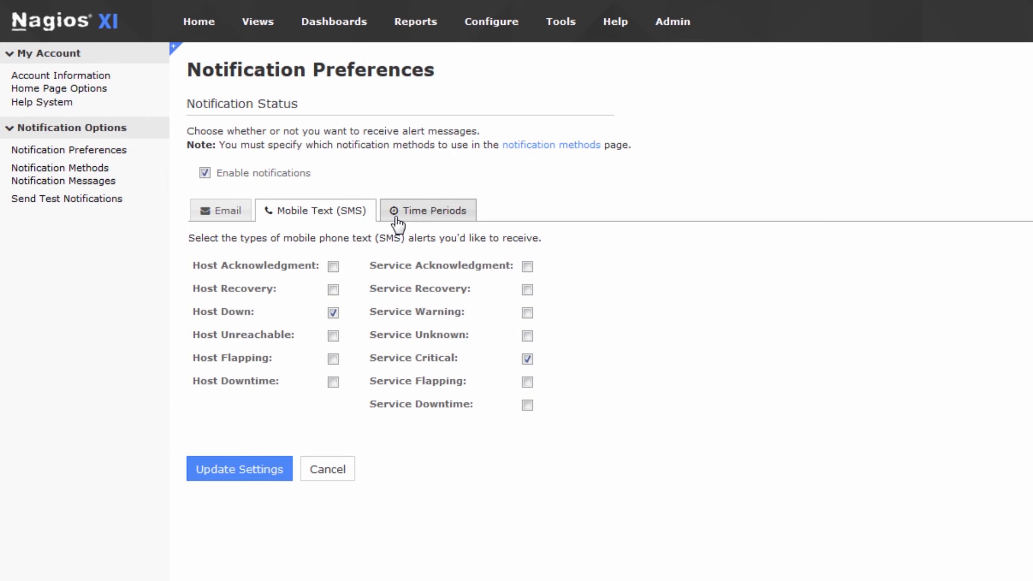
Step: On the Time Periods tab, set Sunday's and Saturday's end times to 00:00
left_click(428, 210)
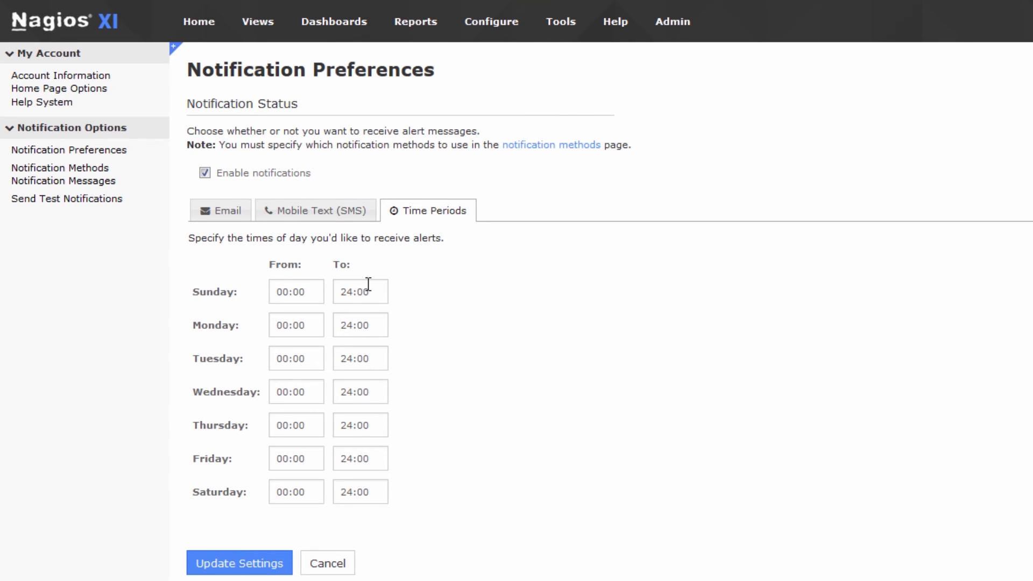
mouse_move(452, 417)
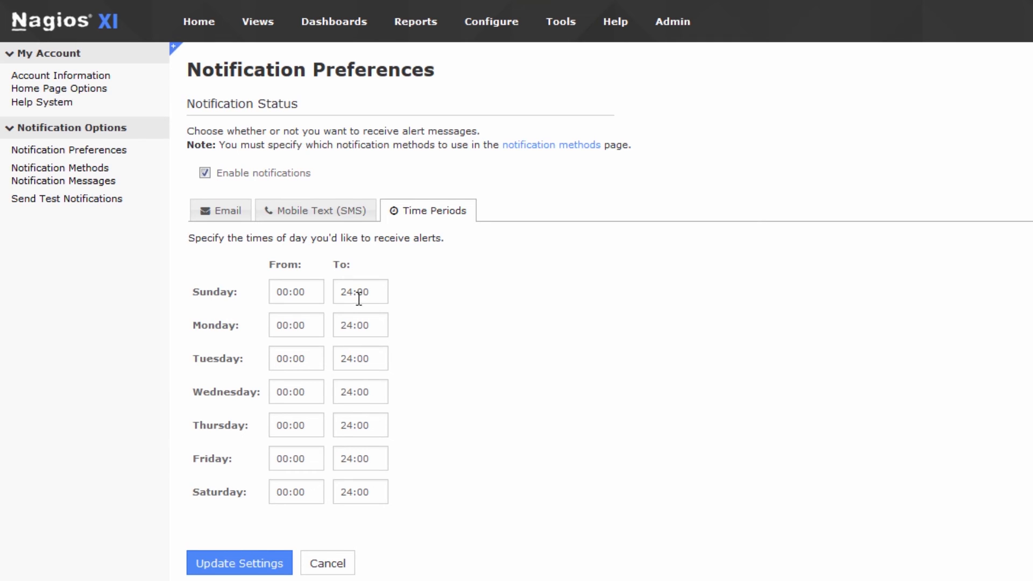
double_click(345, 291)
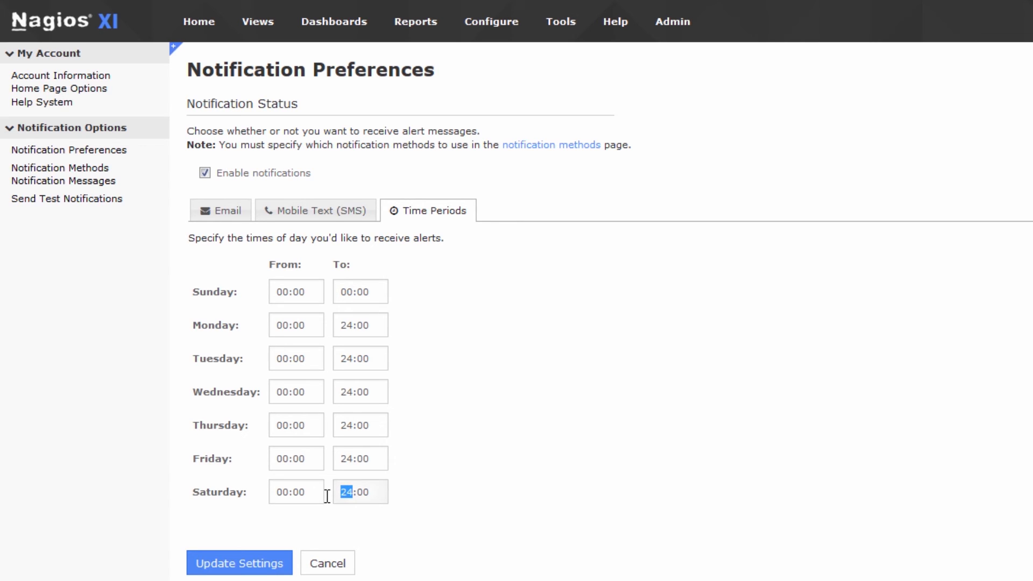
type("00:00")
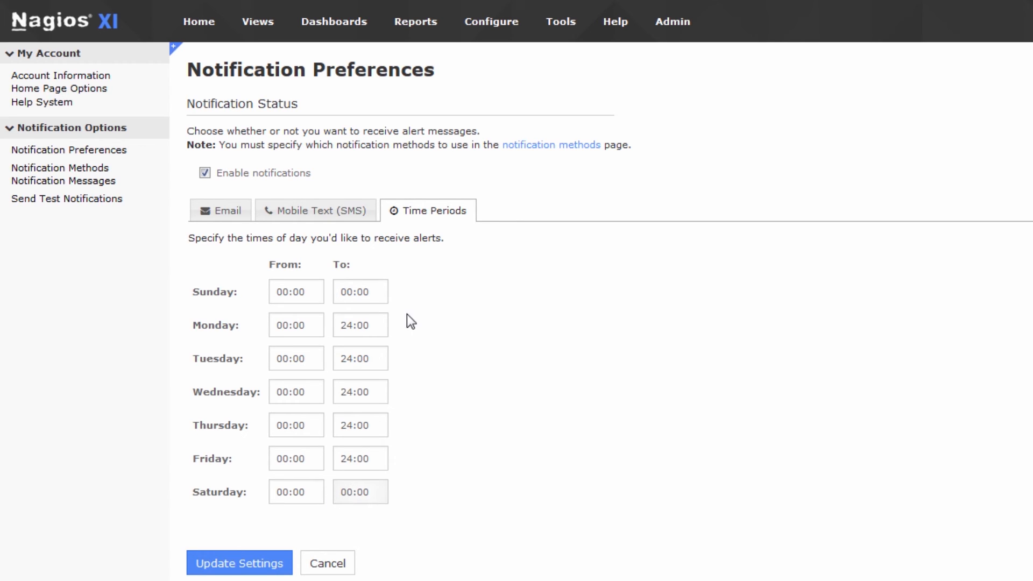
left_click(360, 491)
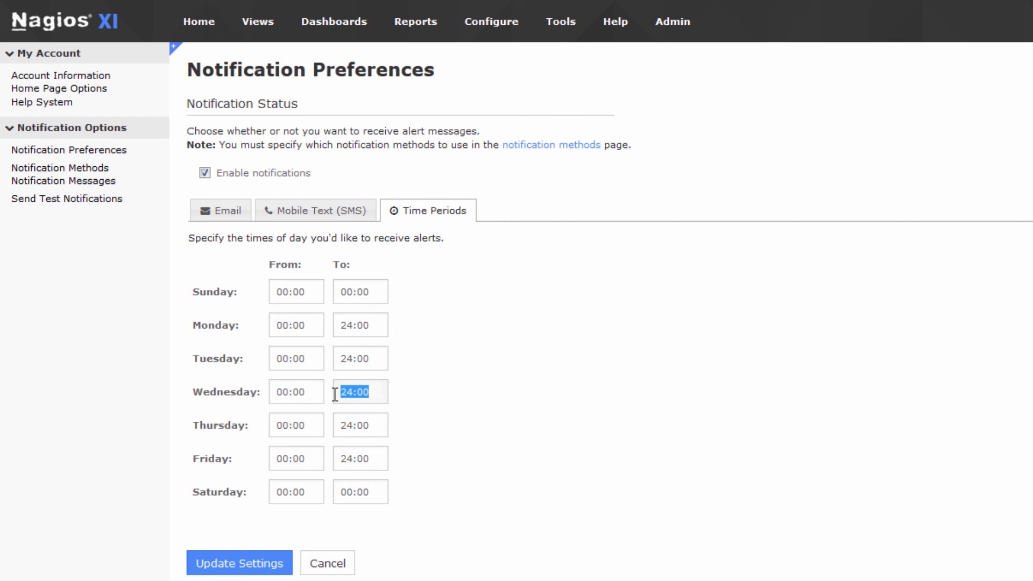
Step: Set Wednesday's alert window to 09:00–17:00 and save with Update Settings
type("12:")
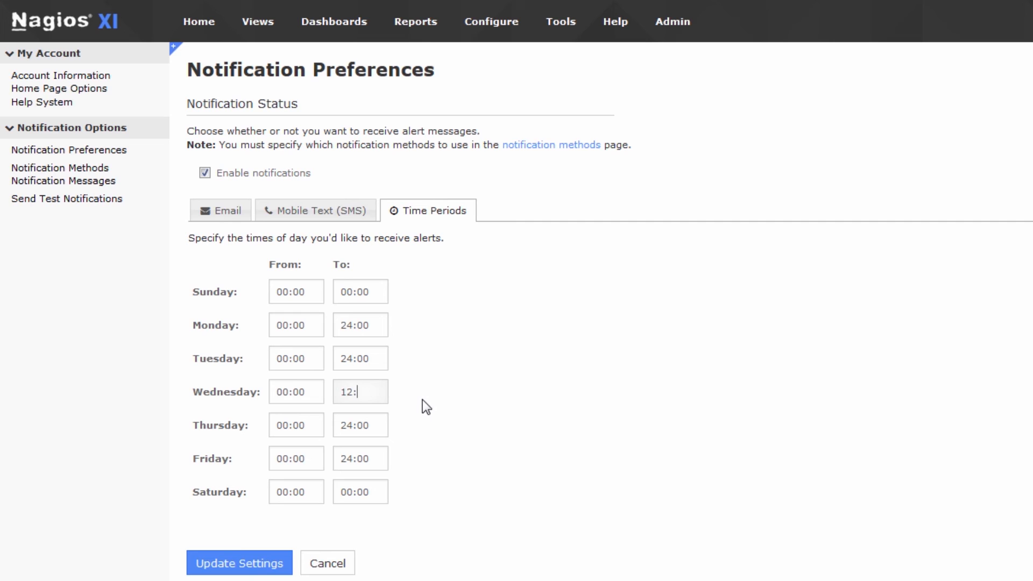
type("00")
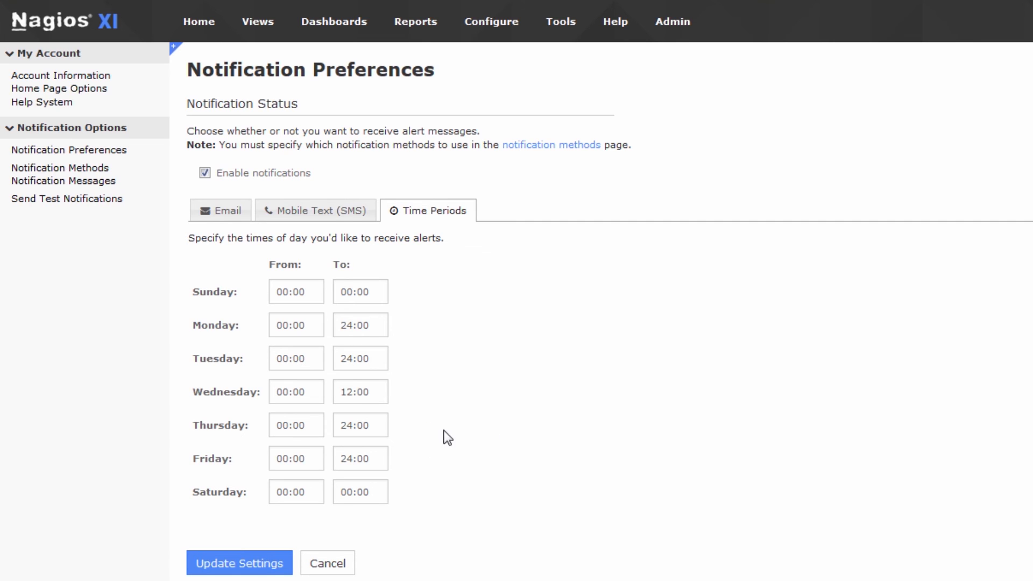
mouse_move(458, 513)
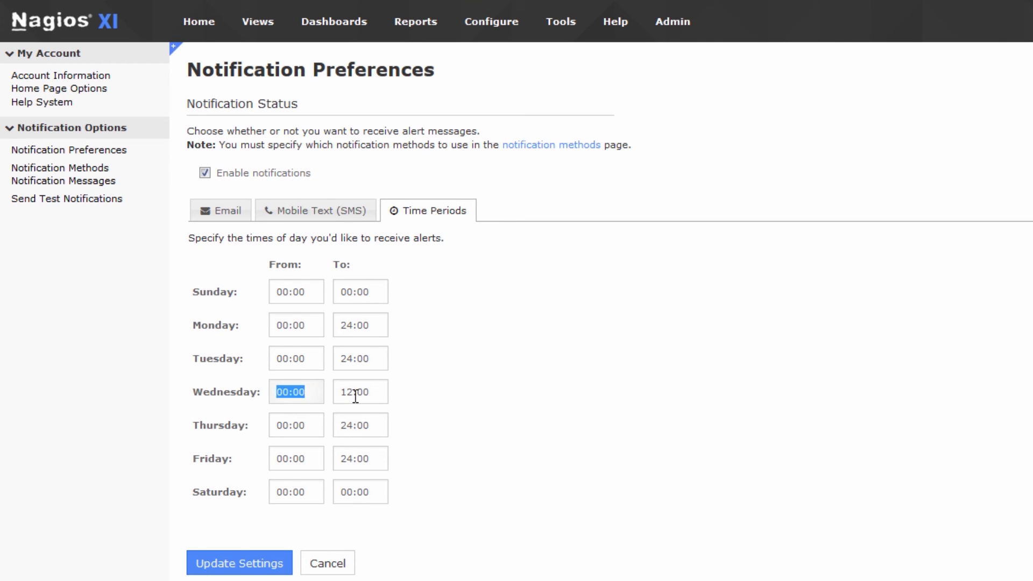
type("09:00")
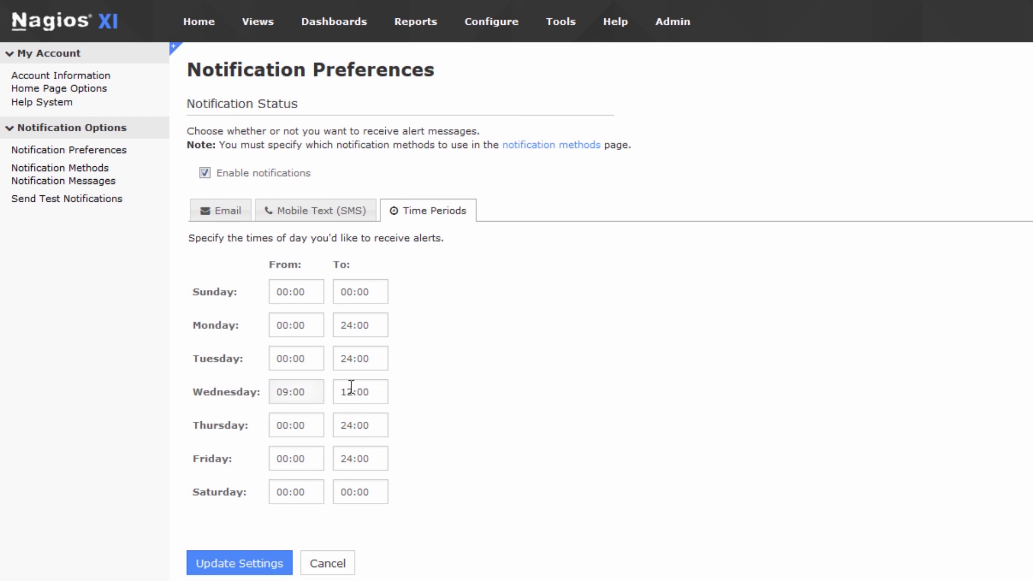
key("Backspace")
type("7")
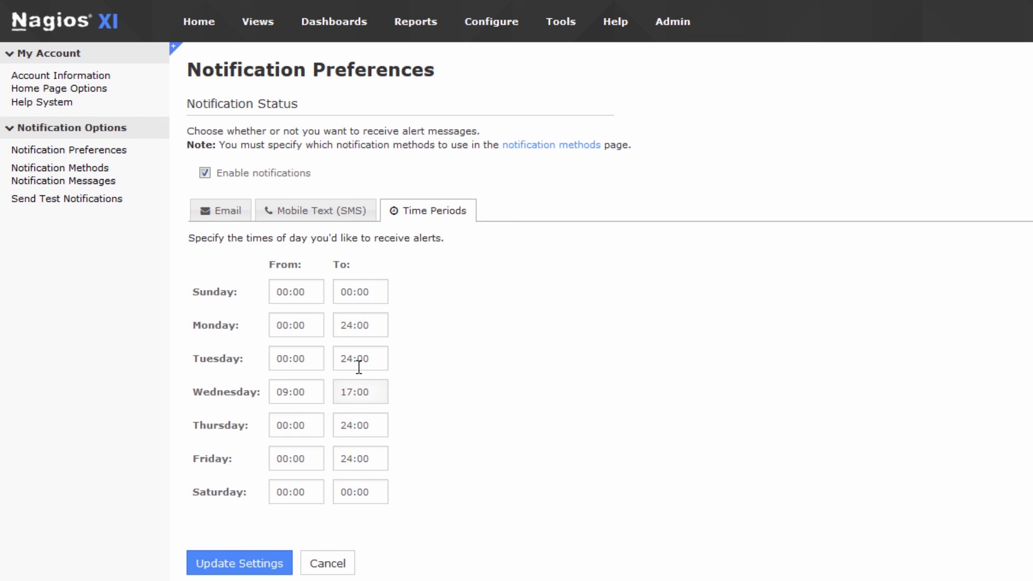
mouse_move(340, 337)
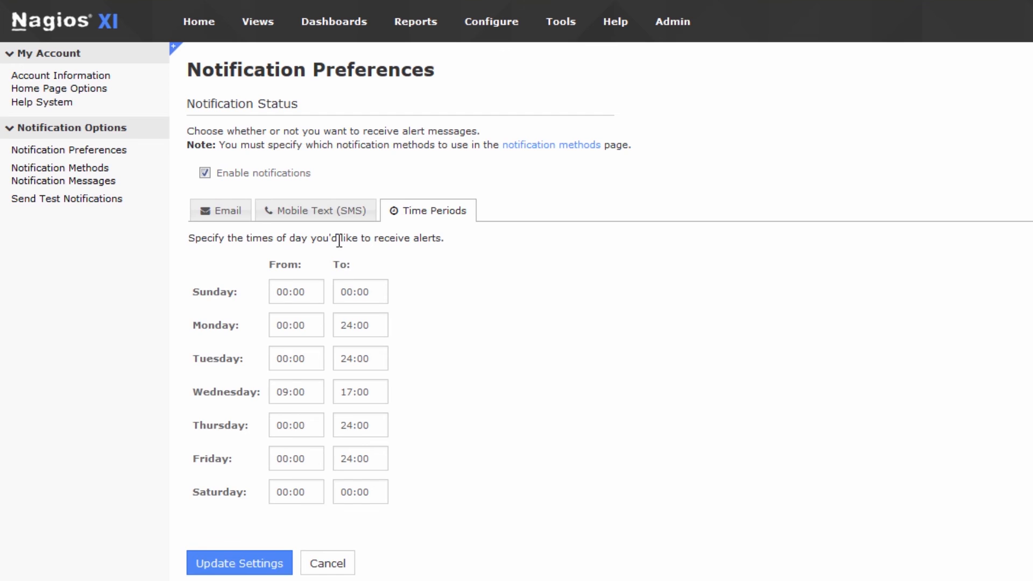
left_click(219, 210)
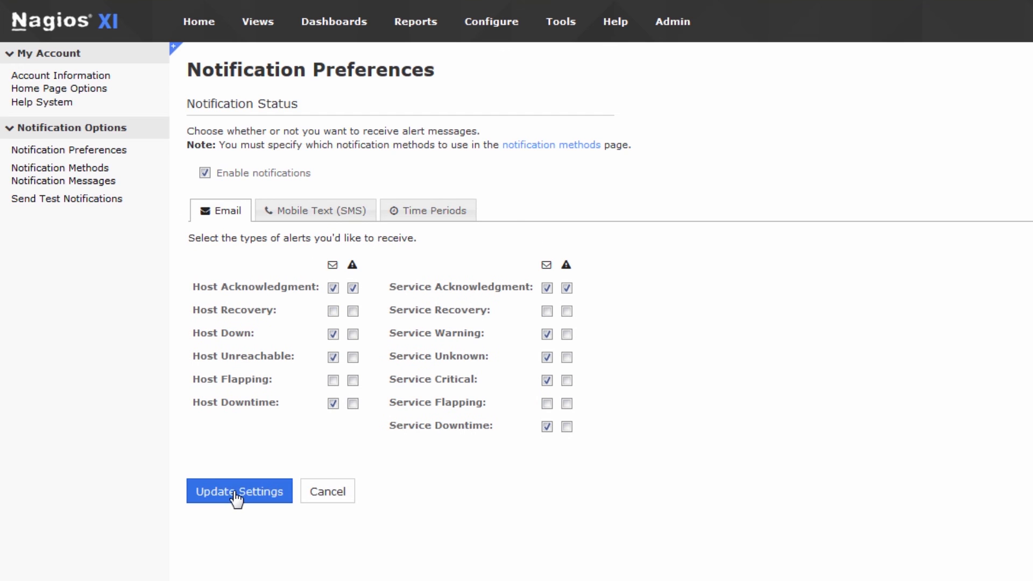
left_click(239, 490)
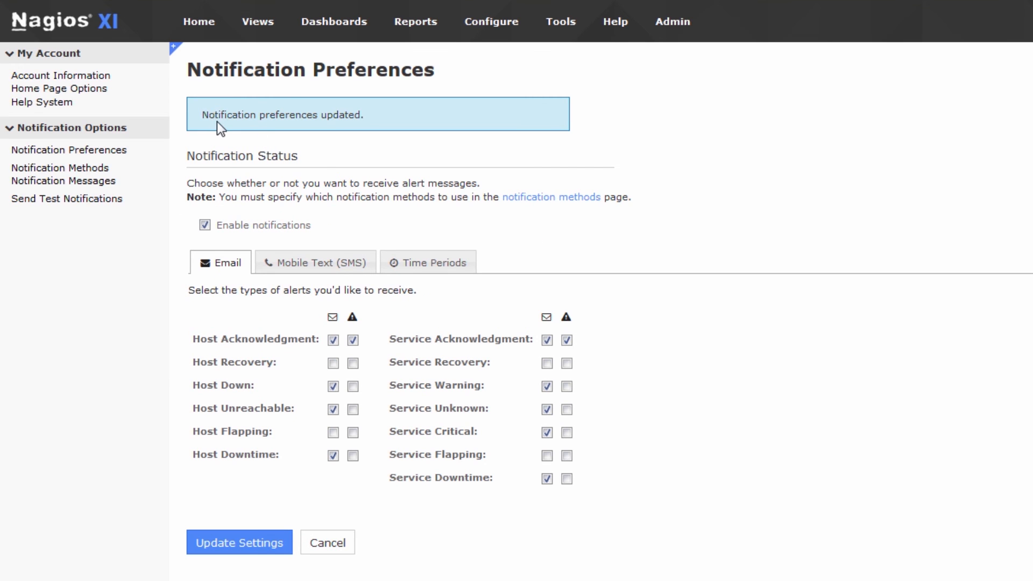